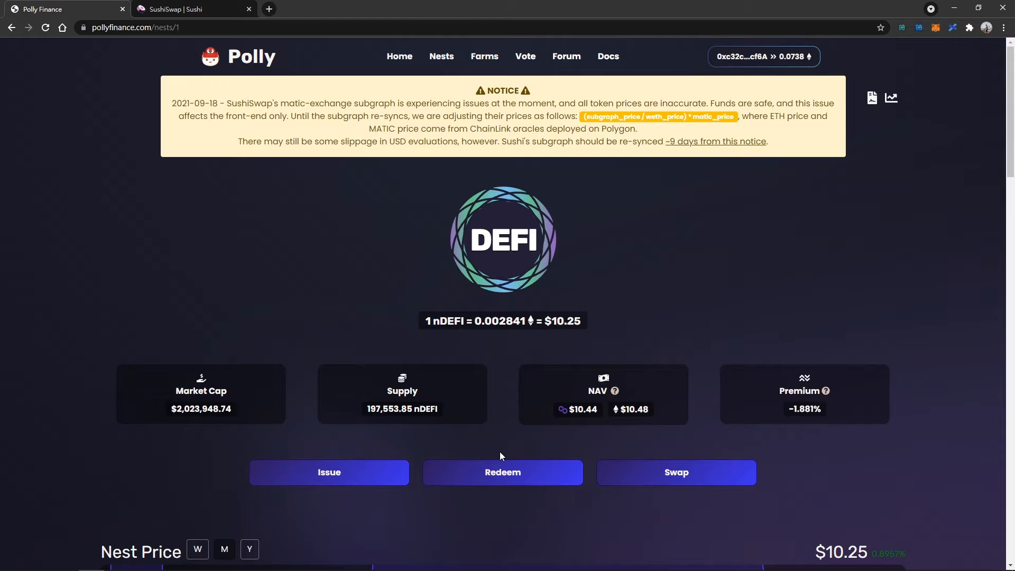
Step: Switch from the Polly nDEFI nest page to the ViperSwap ONE-to-1MATIC swap tab
left_click(195, 10)
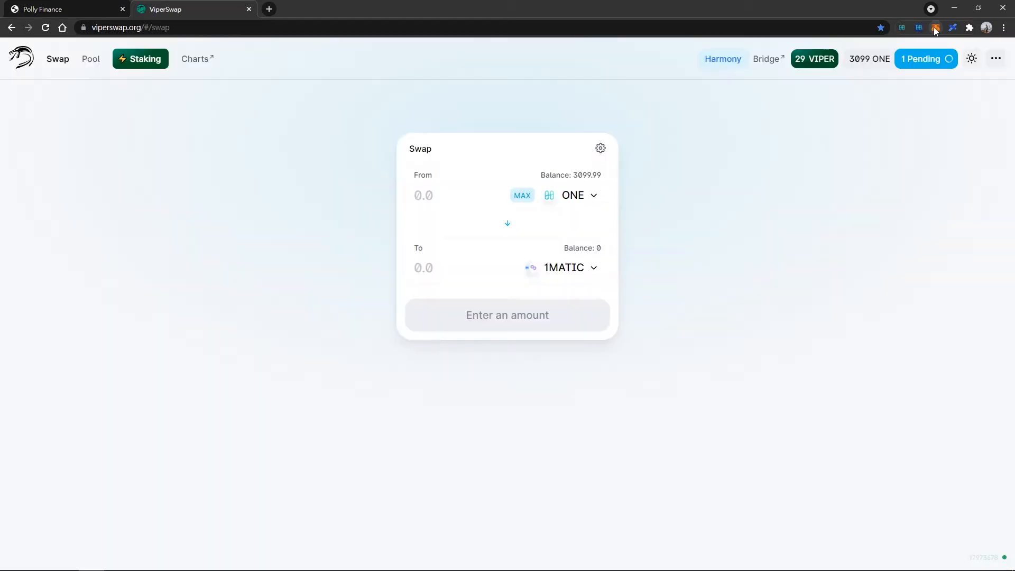
Step: Review the wallet's Harmony token balances in the MetaMask Assets list
left_click(935, 27)
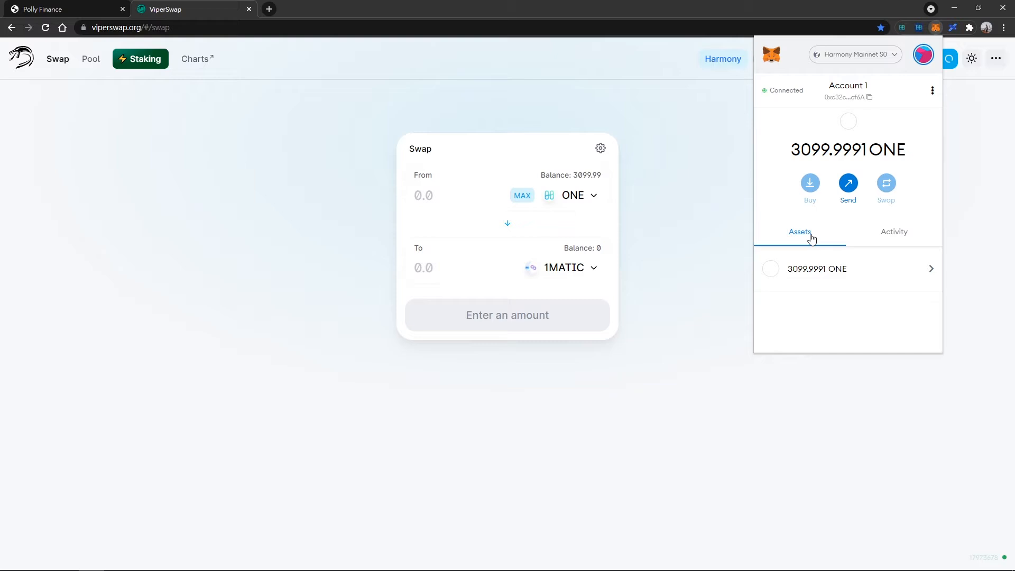
scroll("down", 3)
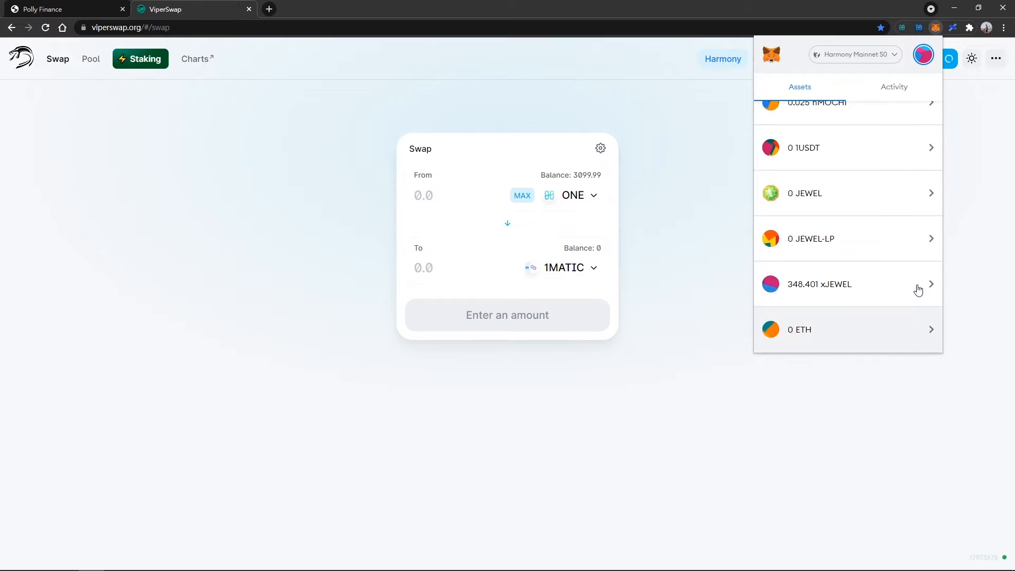
scroll("up", 3)
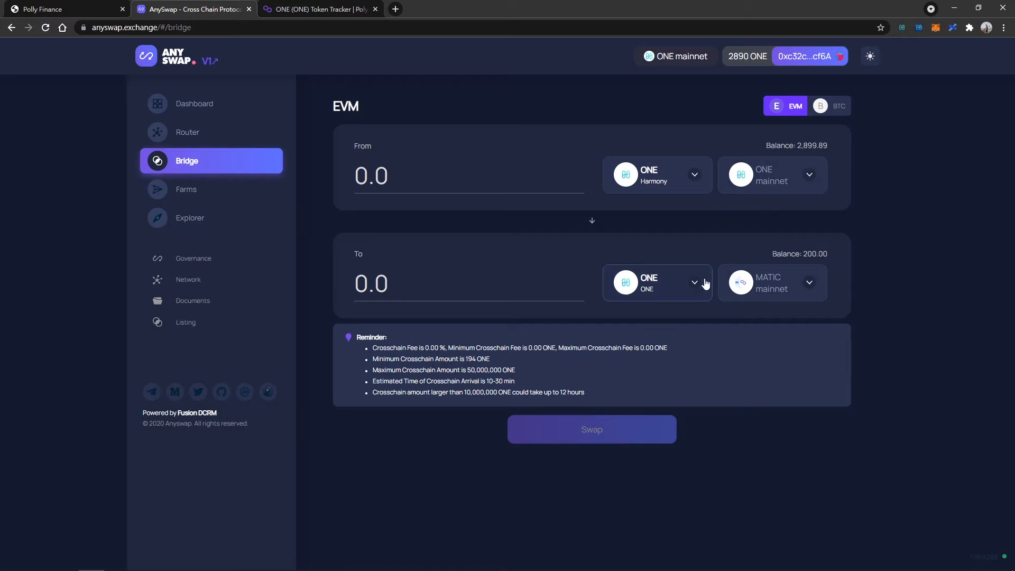
Step: Bridge 2699 ONE from Harmony to MATIC mainnet via the Cross-chain Router and approve it in MetaMask
left_click(467, 175)
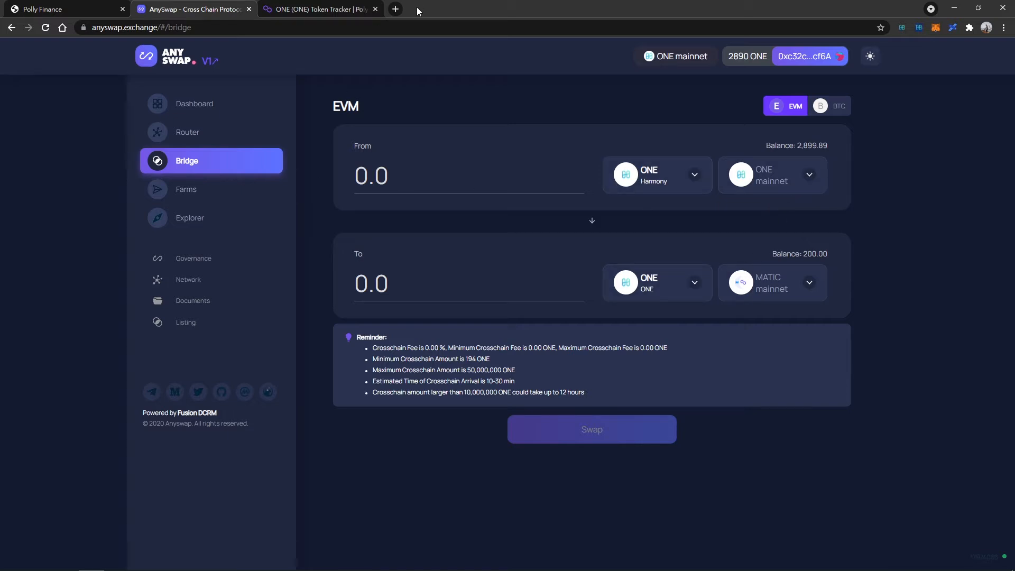
type("2699")
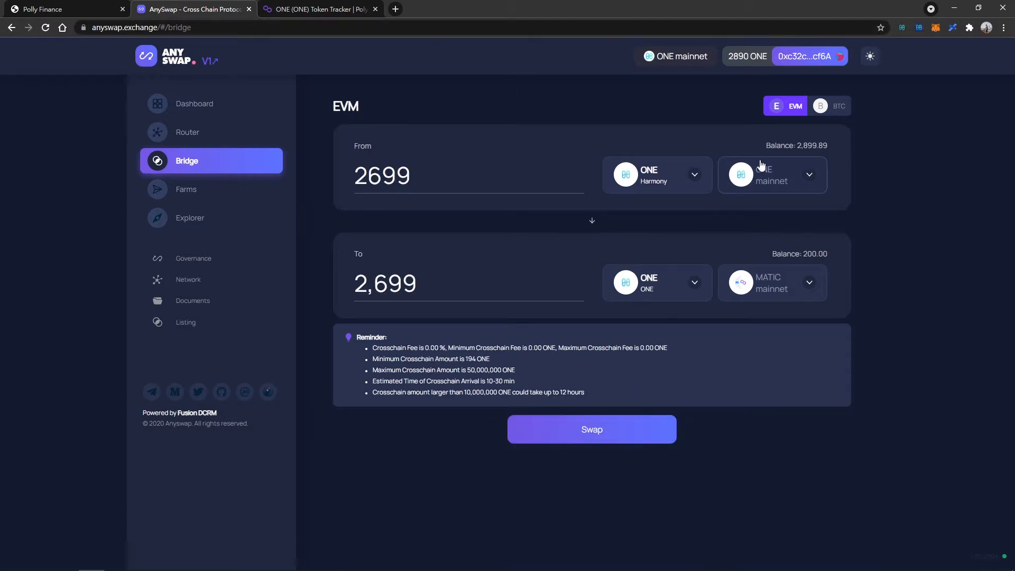
mouse_move(782, 287)
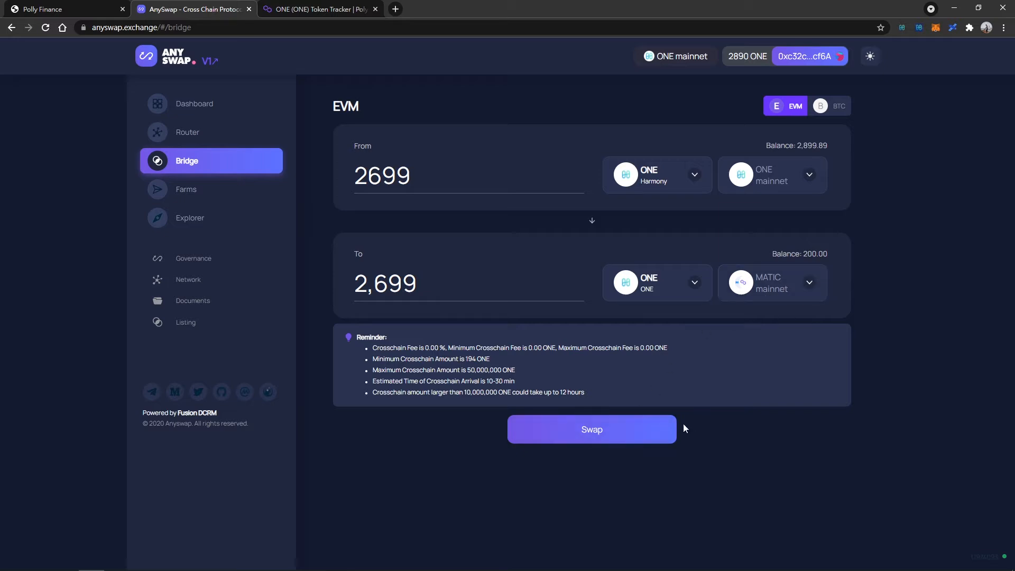
left_click(590, 428)
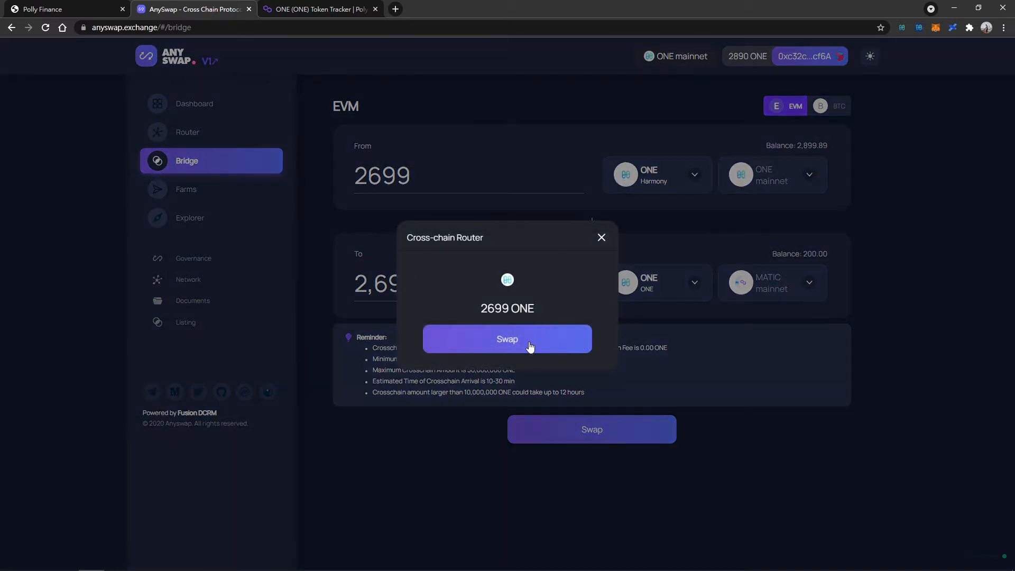
left_click(506, 338)
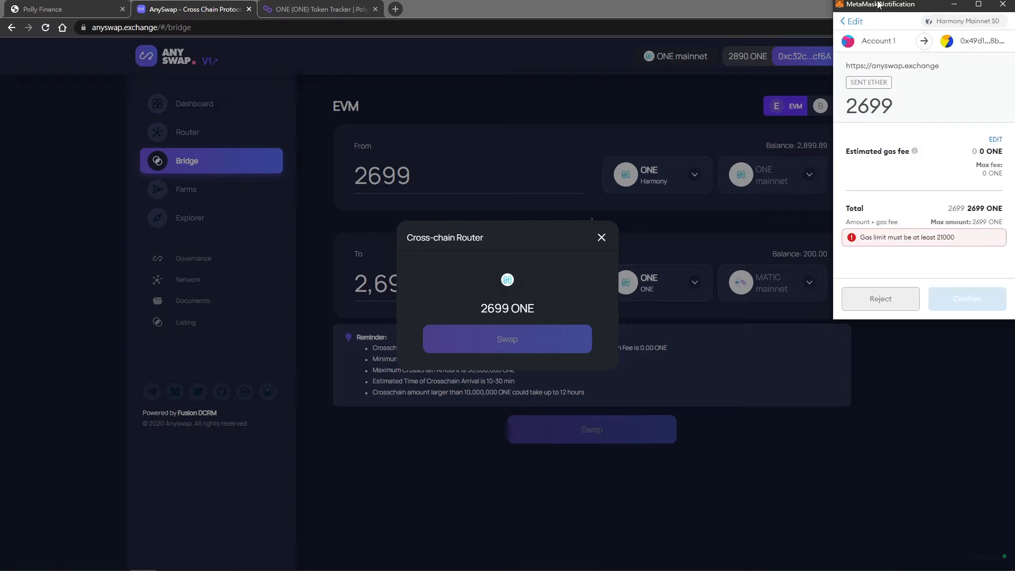
left_click(966, 298)
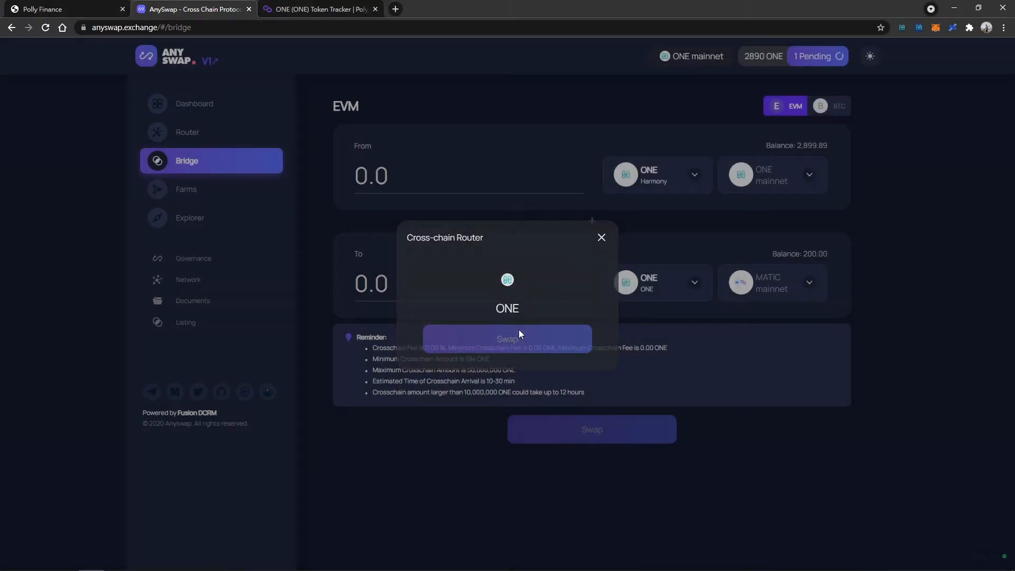
left_click(317, 8)
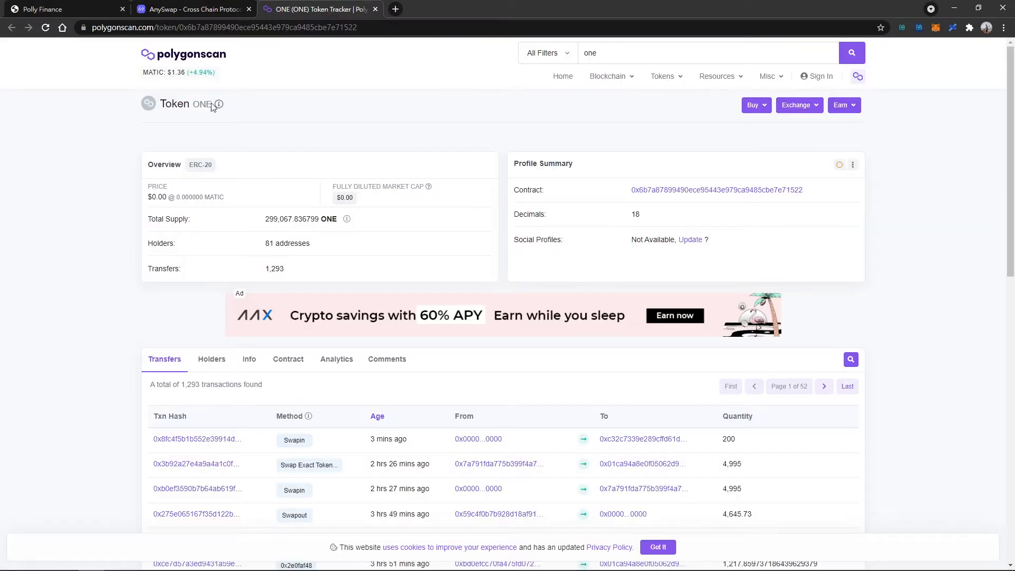
mouse_move(219, 104)
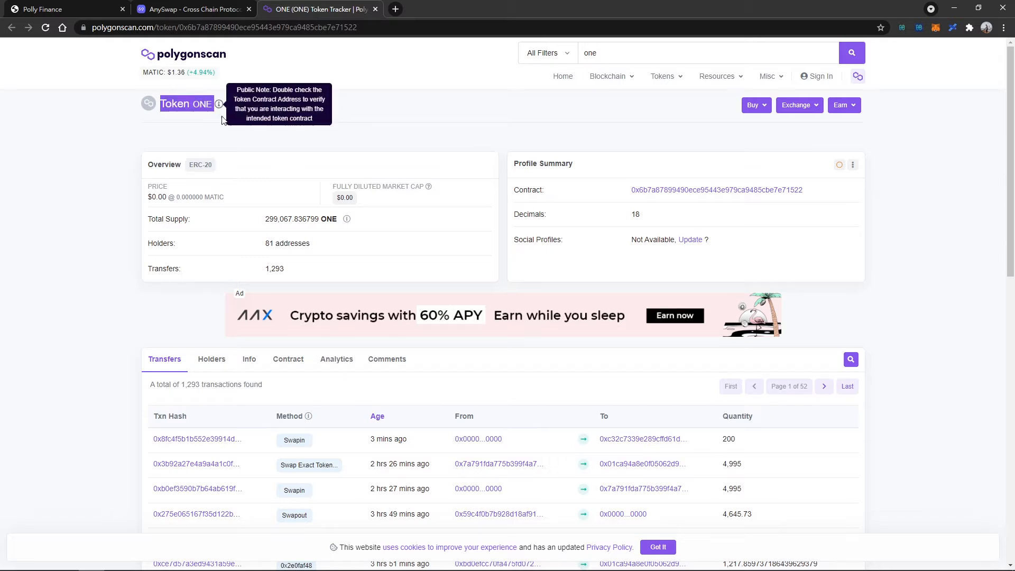
mouse_move(430, 217)
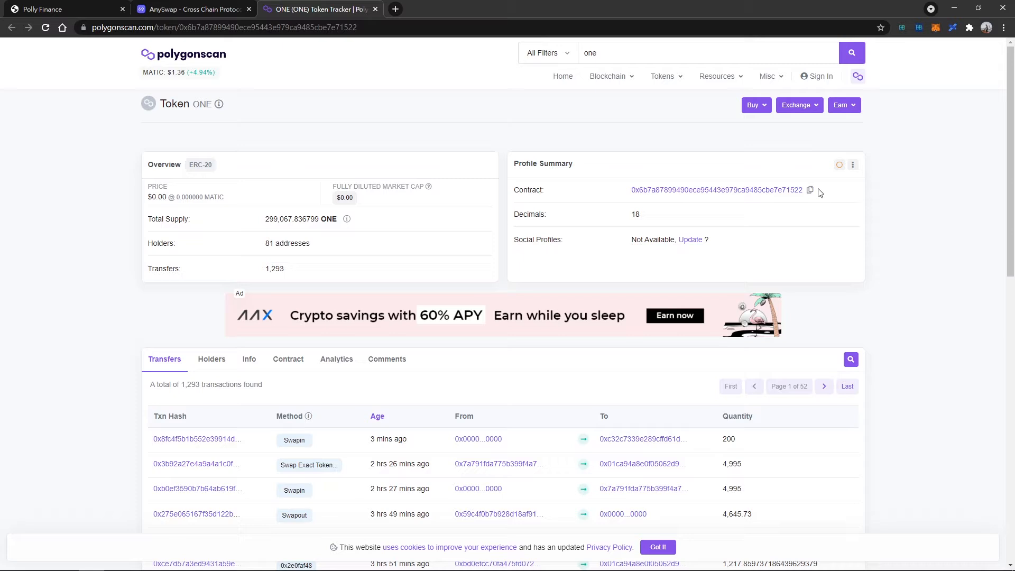
mouse_move(938, 31)
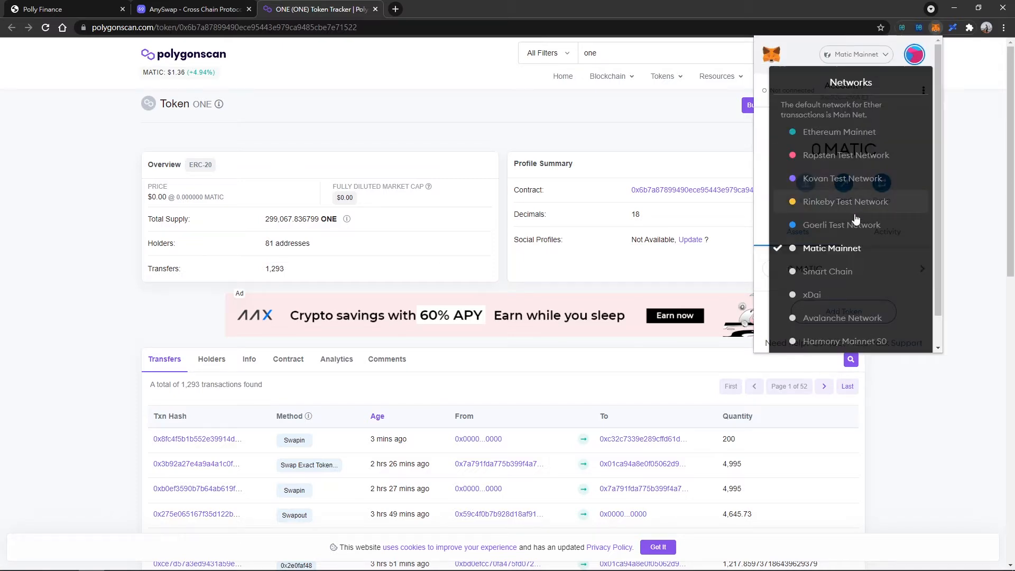
Step: On Matic Mainnet, add the ONE token to MetaMask so it lists 2899 ONE
left_click(830, 247)
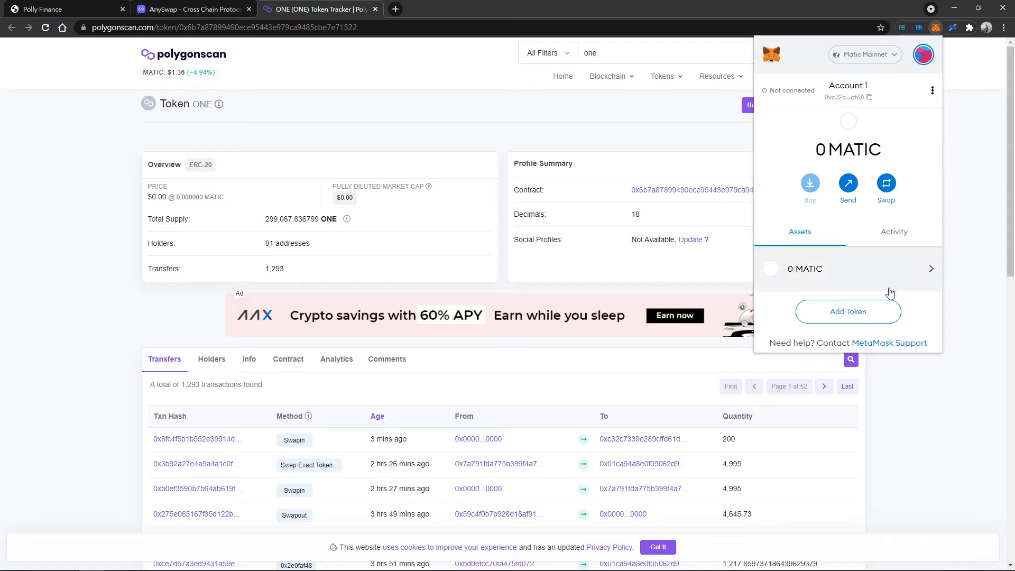
left_click(846, 310)
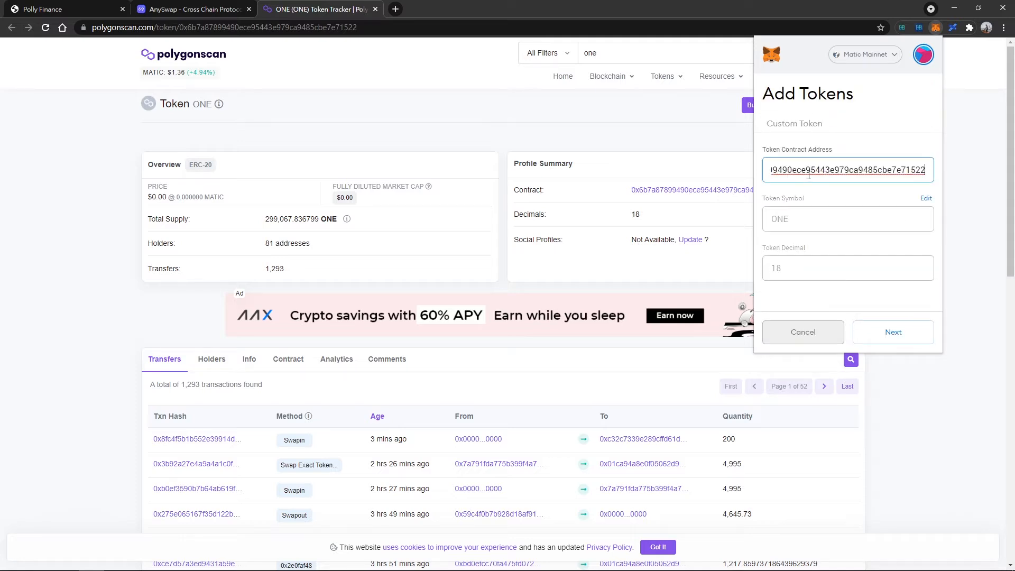
left_click(891, 331)
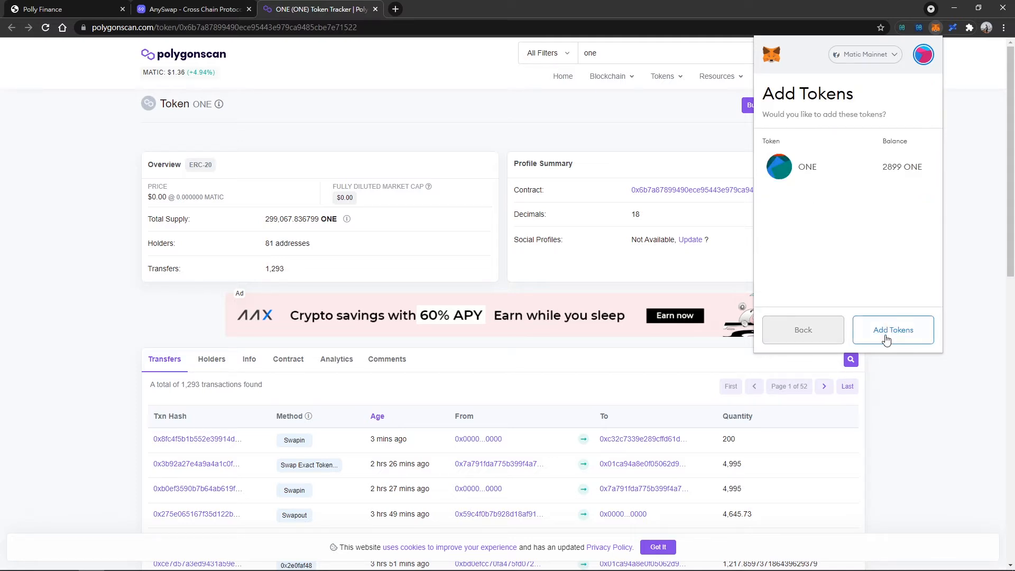
left_click(892, 330)
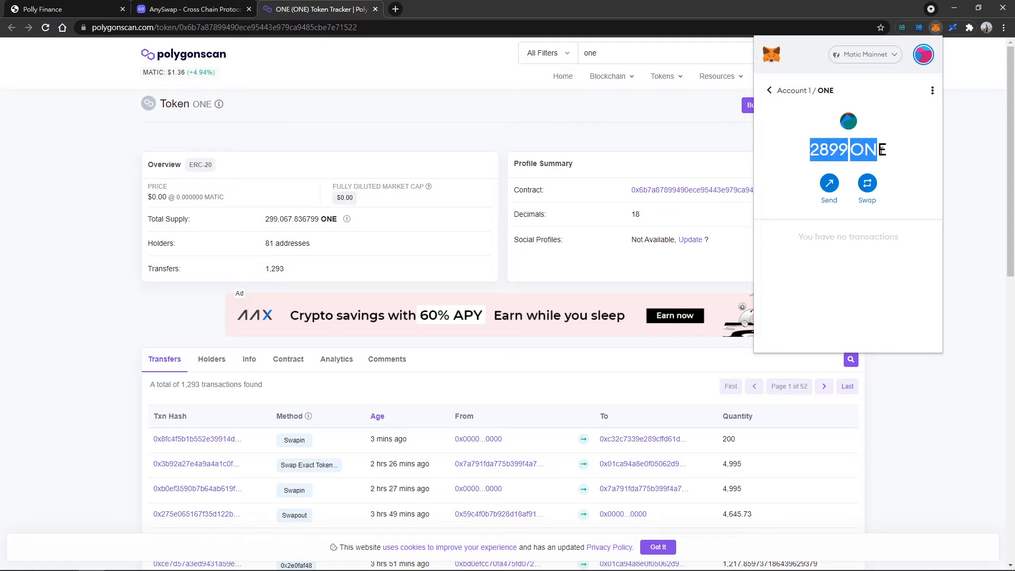
left_click(769, 90)
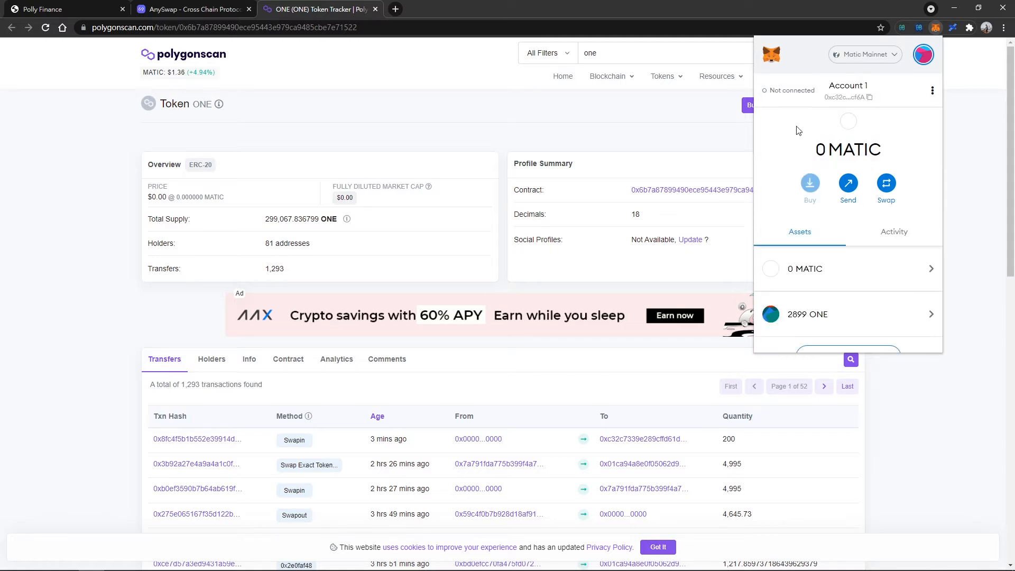
mouse_move(862, 75)
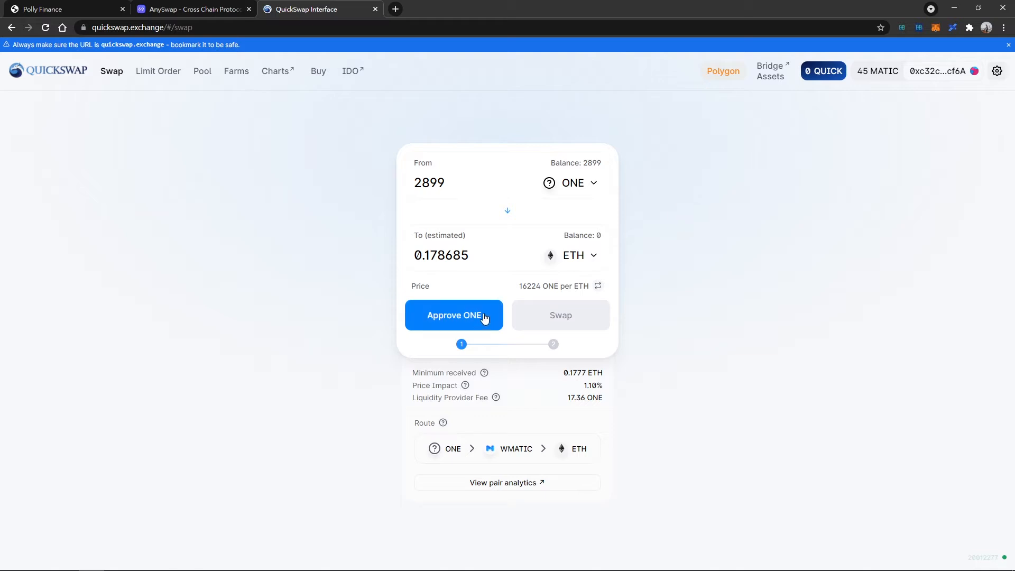
Step: Approve ONE for QuickSwap's swap to ETH and confirm it in the wallet
left_click(453, 315)
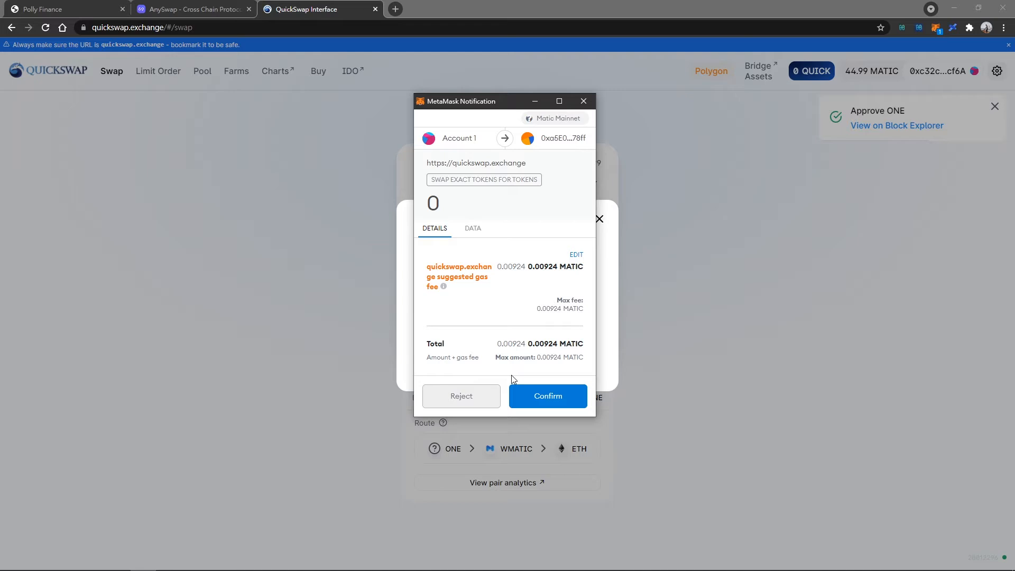
left_click(896, 125)
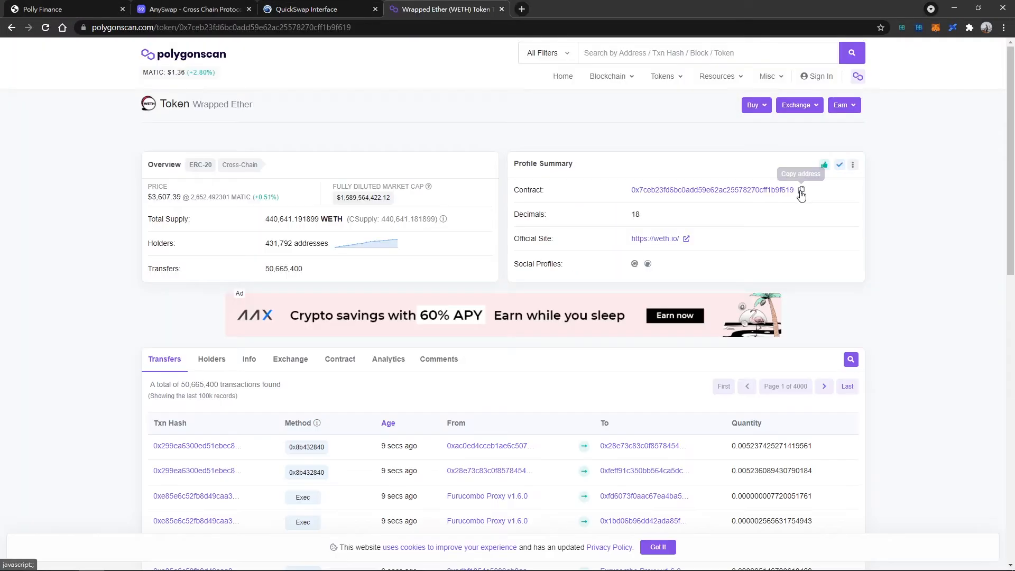
Step: Add the Wrapped Ether contract to MetaMask, now showing 0.178 WETH
left_click(933, 28)
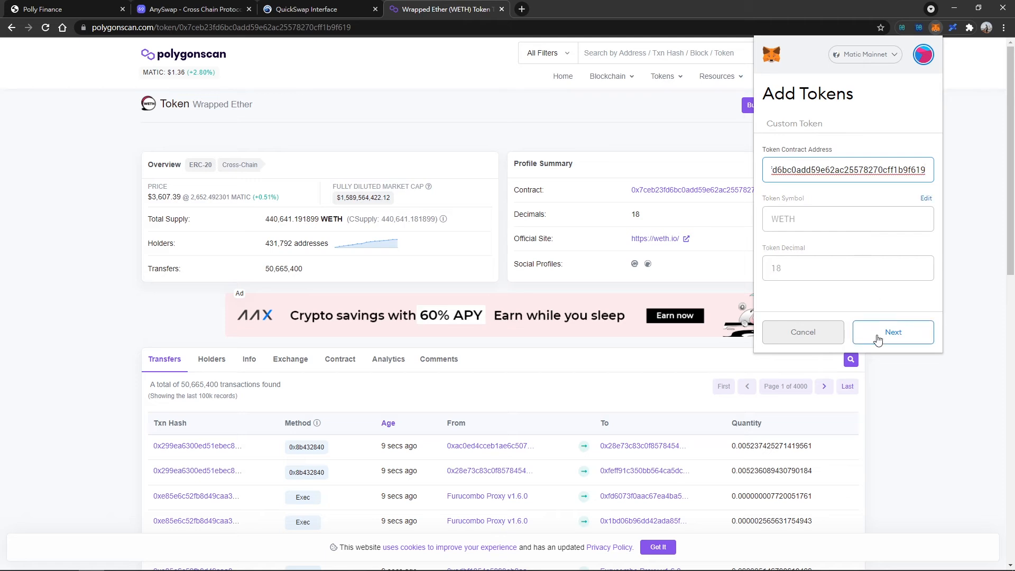
left_click(892, 331)
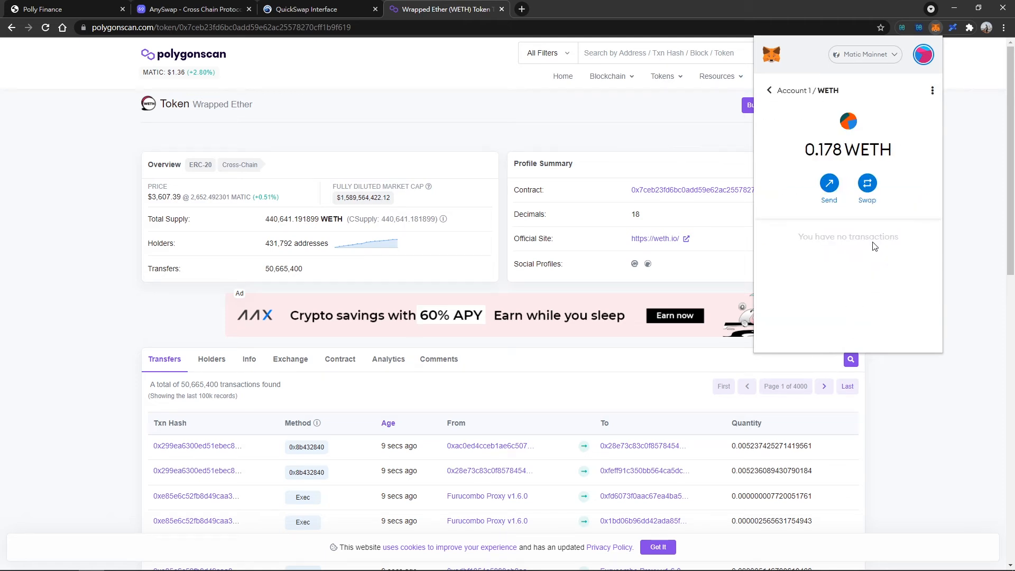
left_click(769, 90)
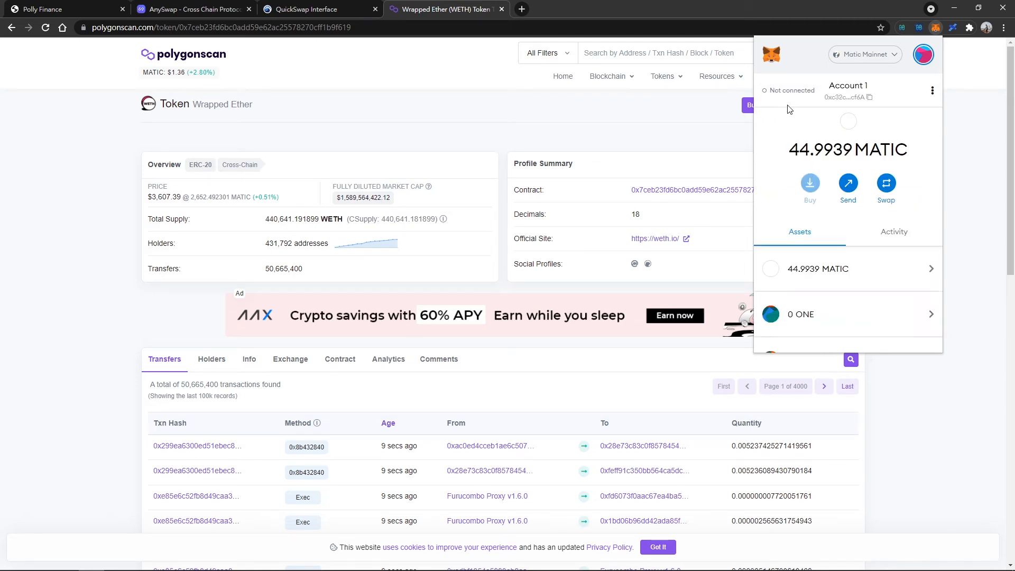
Step: Back on the Polly nDEFI nest, start an Issue and set the mint amount to 36 nDEFI
scroll("down", 3)
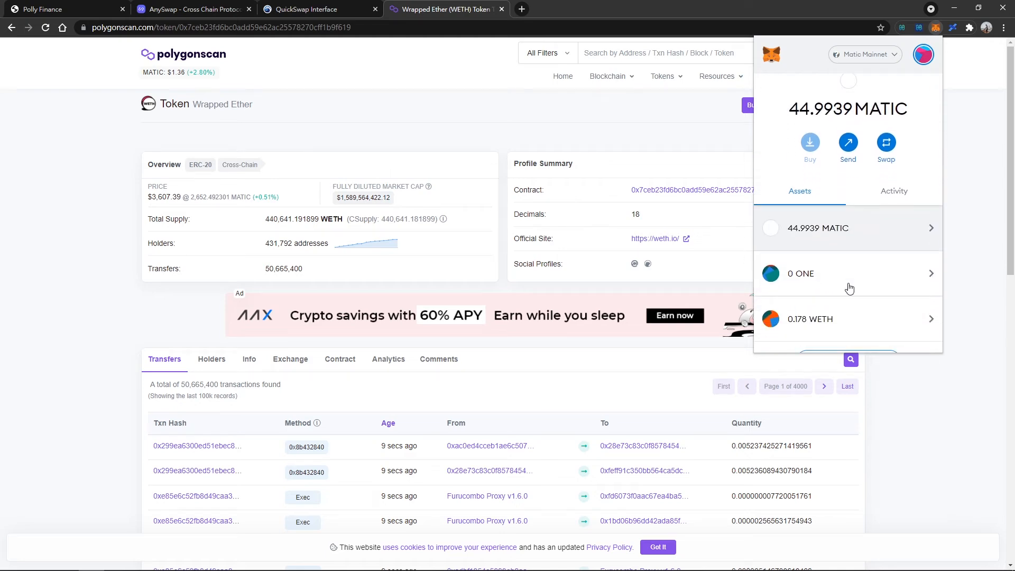
left_click(59, 9)
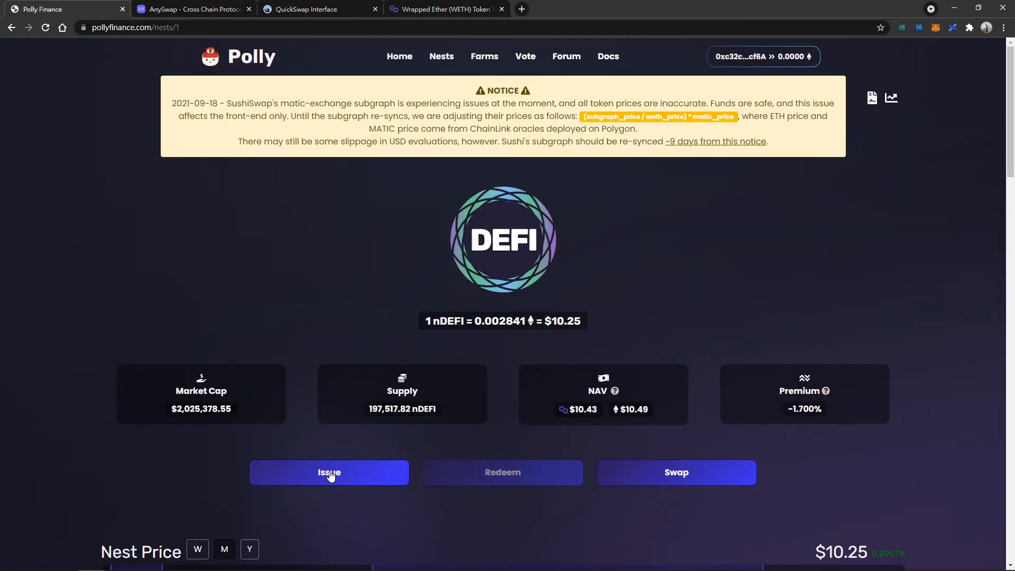
left_click(328, 472)
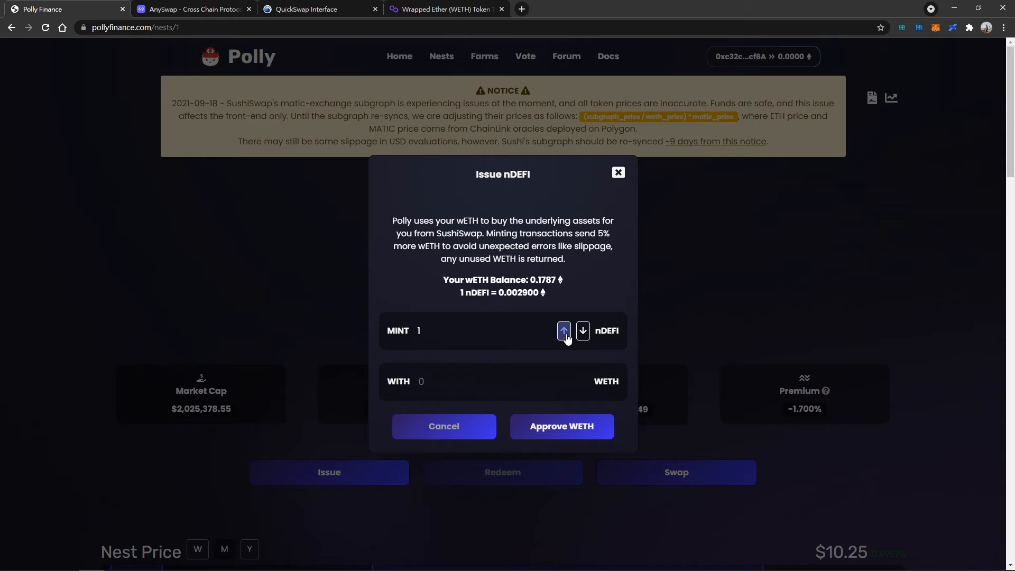
left_click(562, 331)
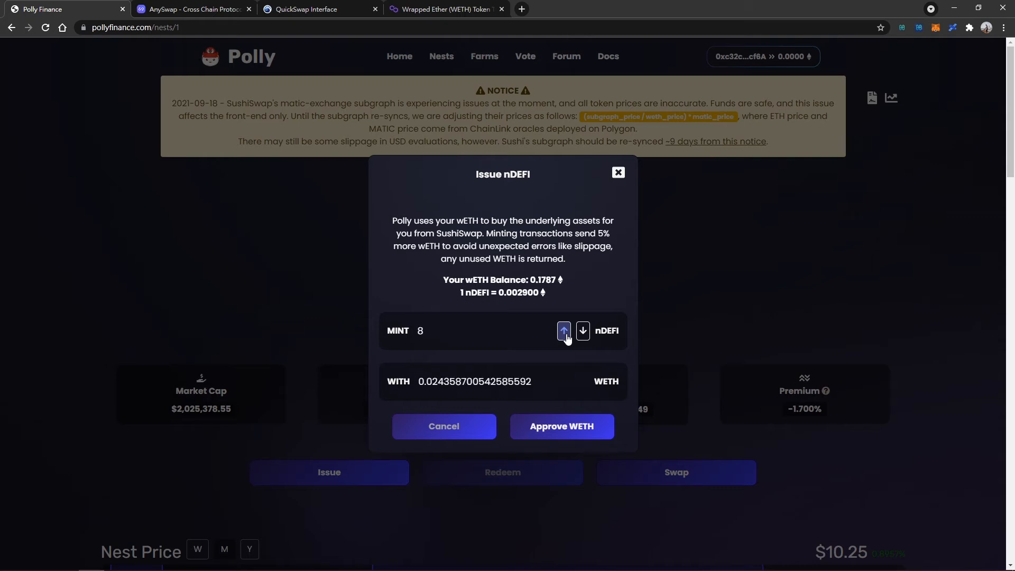
left_click(562, 330)
type("36")
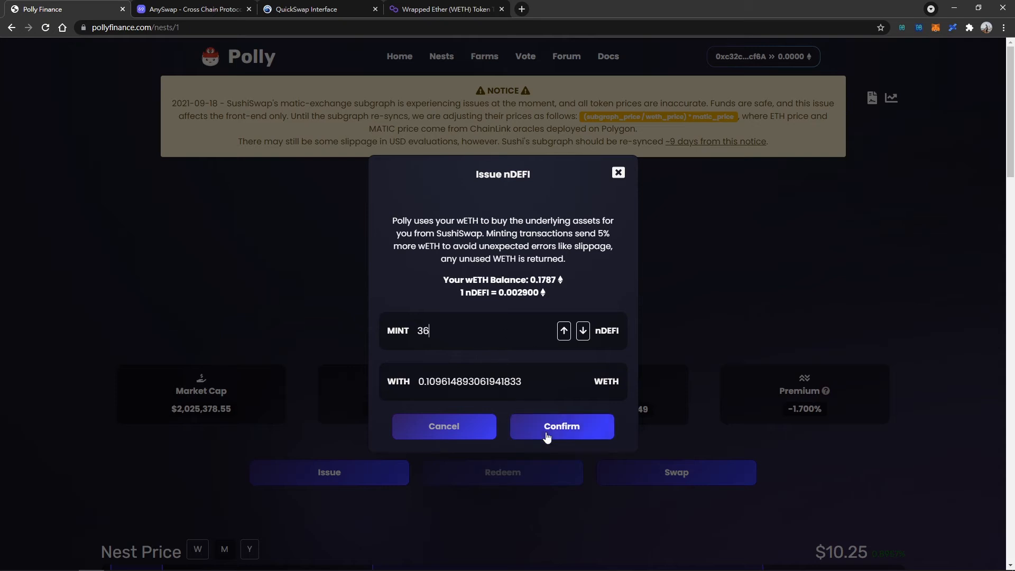
Step: Confirm issuing 36 nDEFI for about 0.1096 WETH and approve the mint in MetaMask
left_click(561, 426)
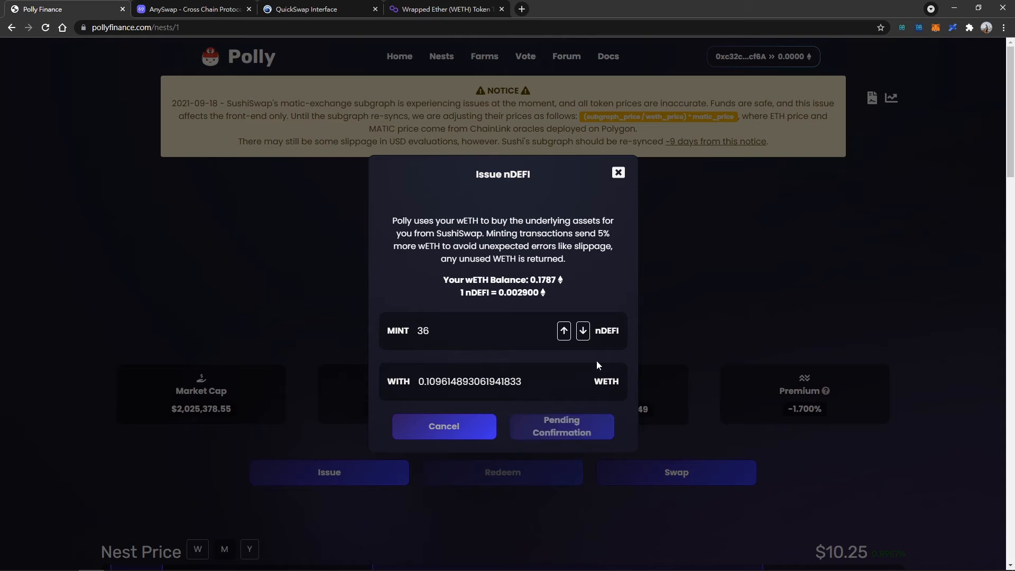
left_click(561, 426)
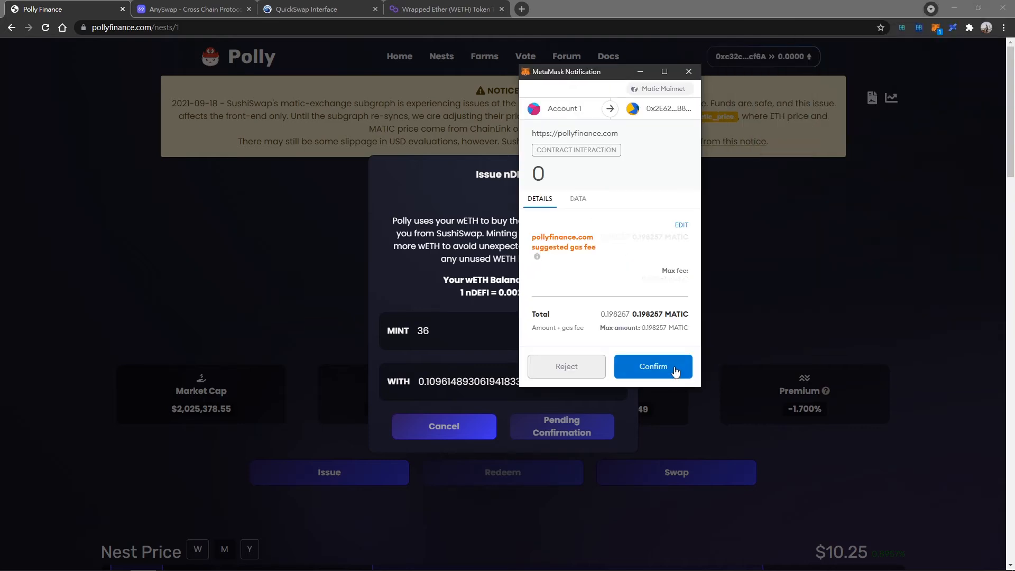
left_click(652, 366)
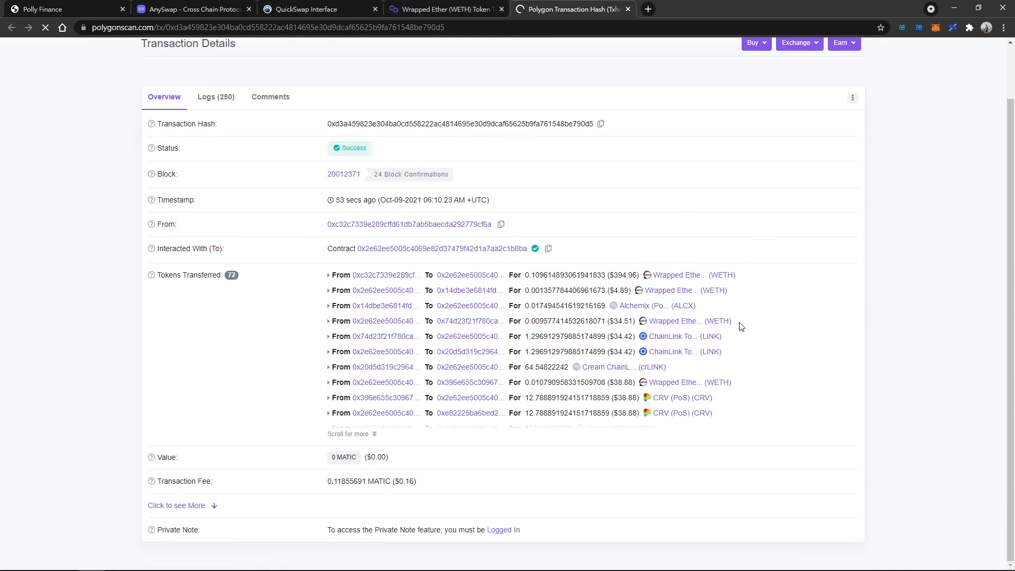
Step: From the mint transaction, copy the Polly nDEFI contract and add it to MetaMask showing 36 nDEFI
scroll("down", 3)
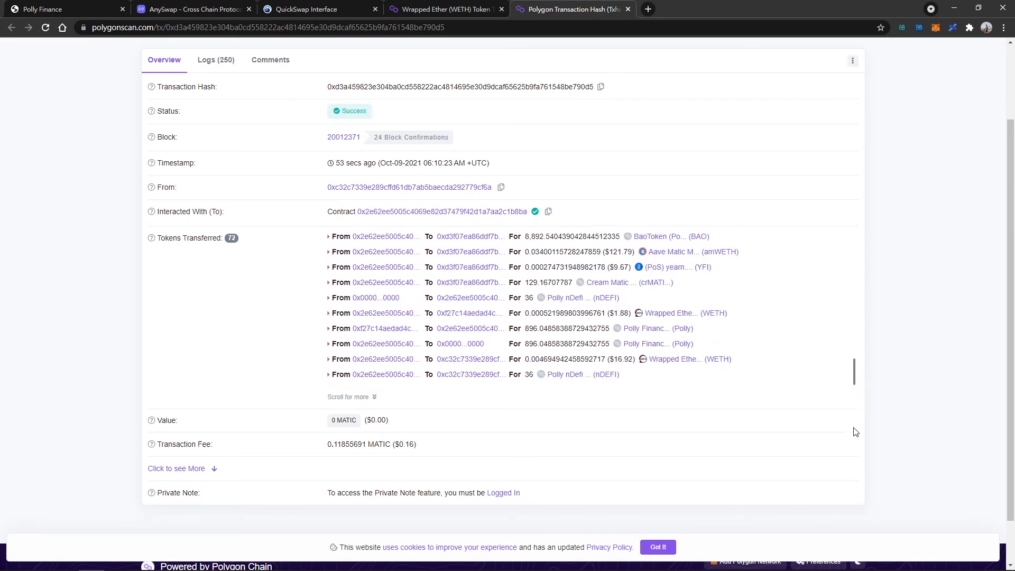
left_click(566, 297)
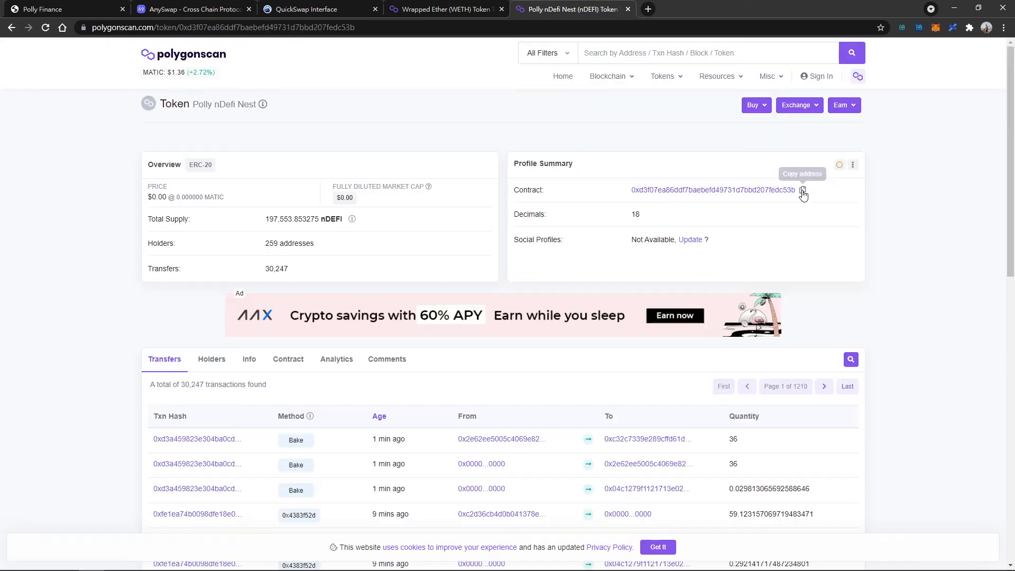
left_click(934, 28)
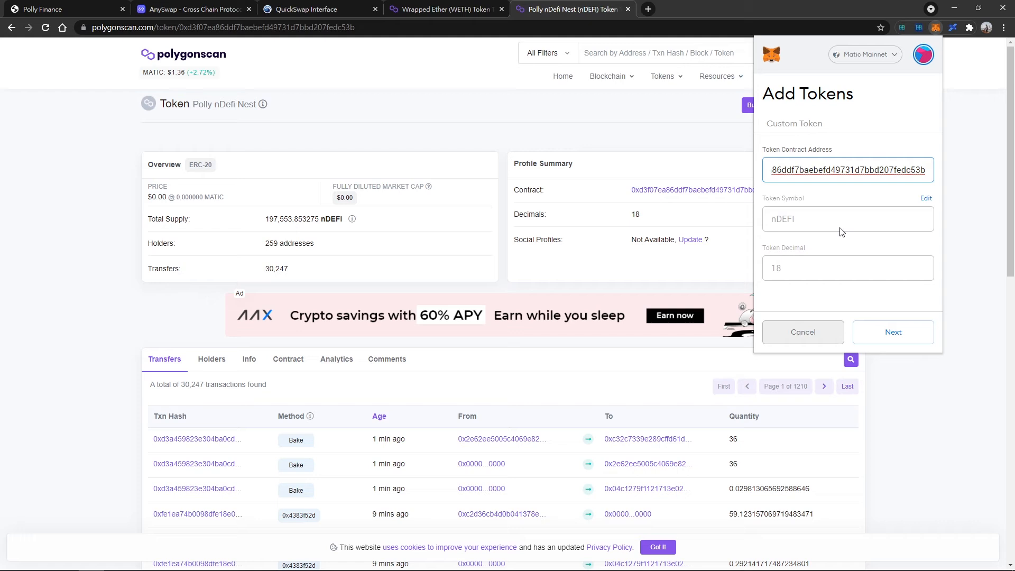
left_click(892, 331)
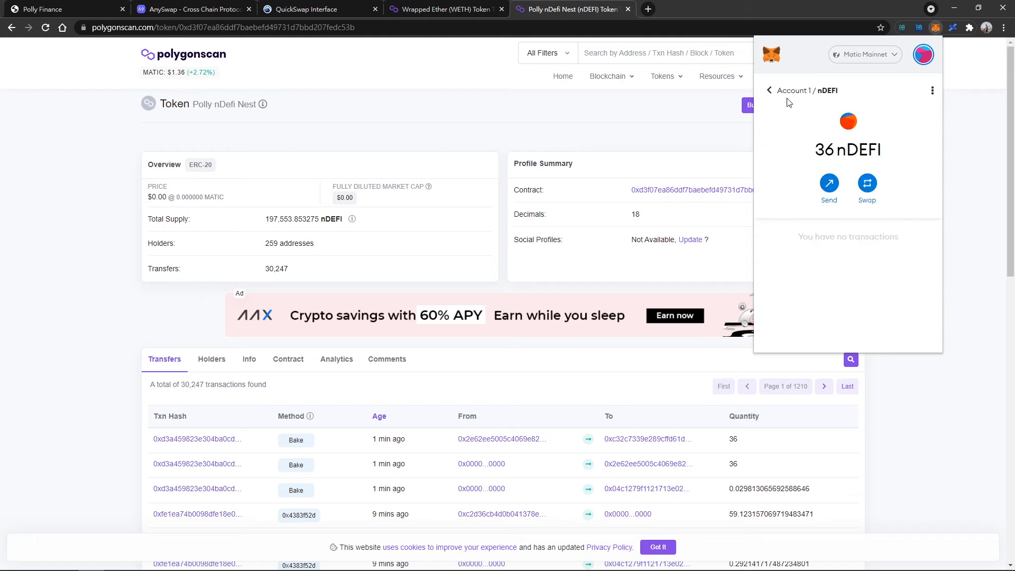
left_click(768, 90)
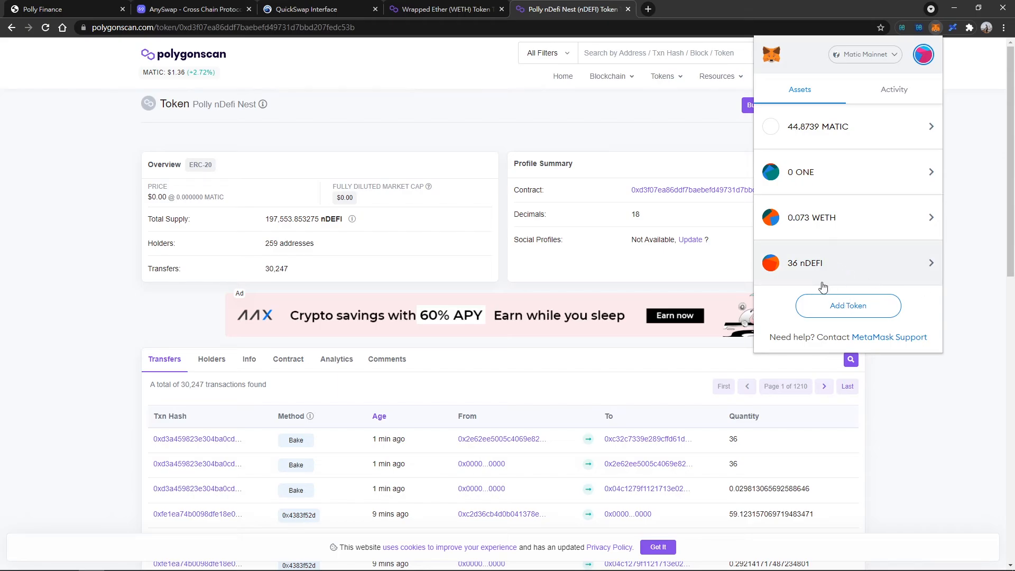
left_click(62, 8)
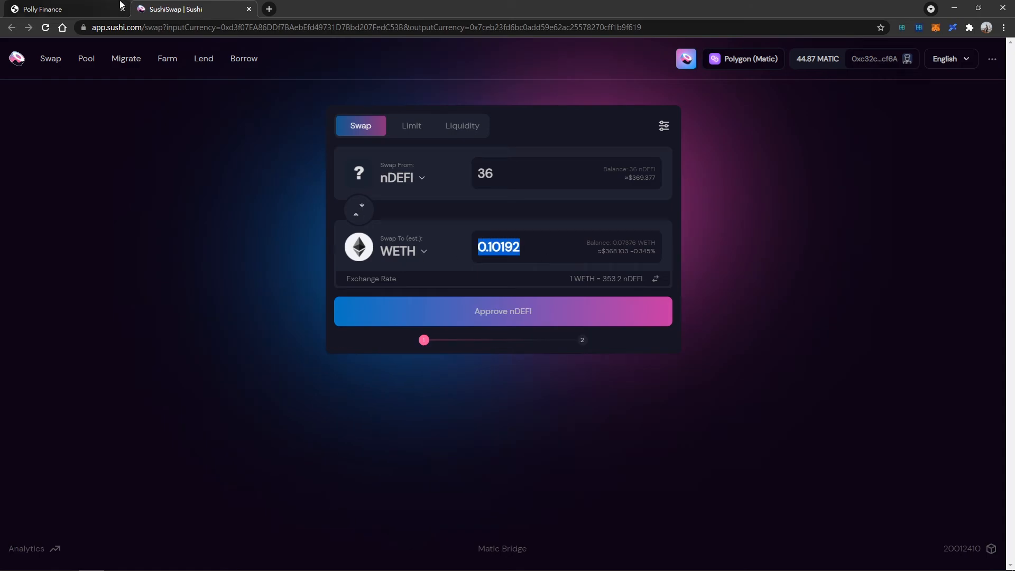
Step: Leave the SushiSwap 36 nDEFI quote and return to the Polly nDEFI nest pricing page
left_click(59, 9)
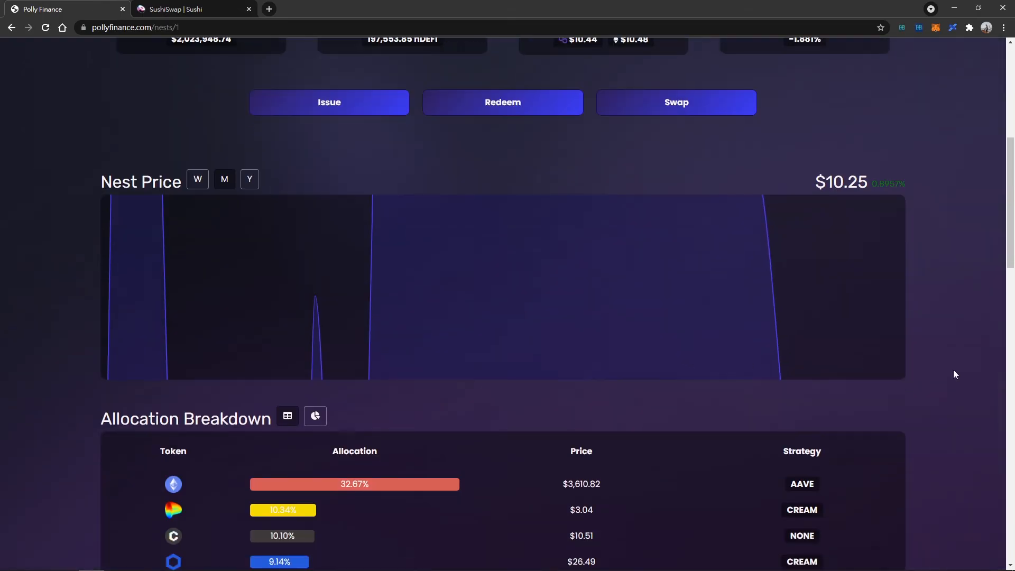
scroll("down", 3)
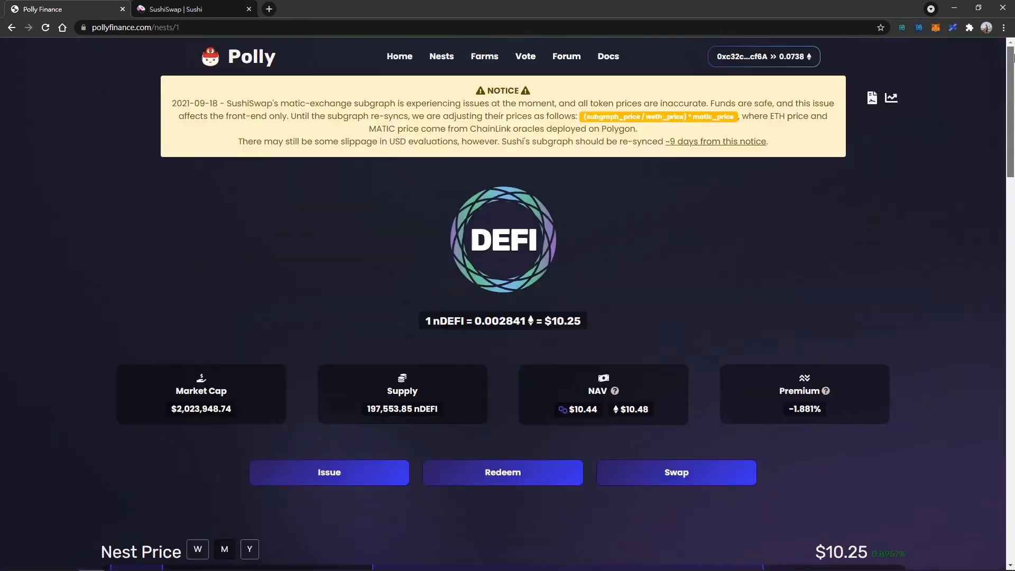
Step: Open Polly Farms and scroll to the nDEFI farm card at 100.87% APR
left_click(483, 56)
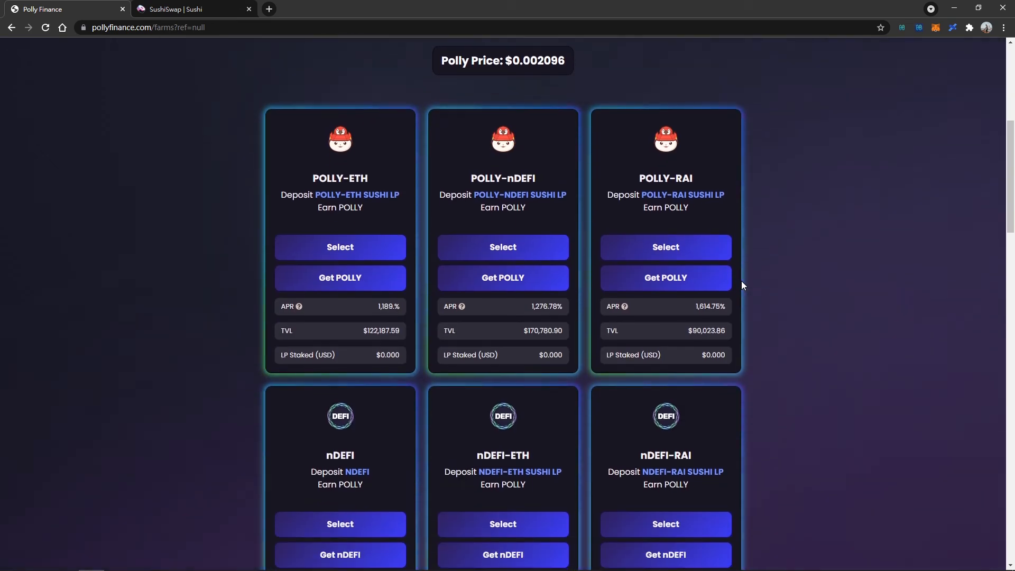
scroll("down", 3)
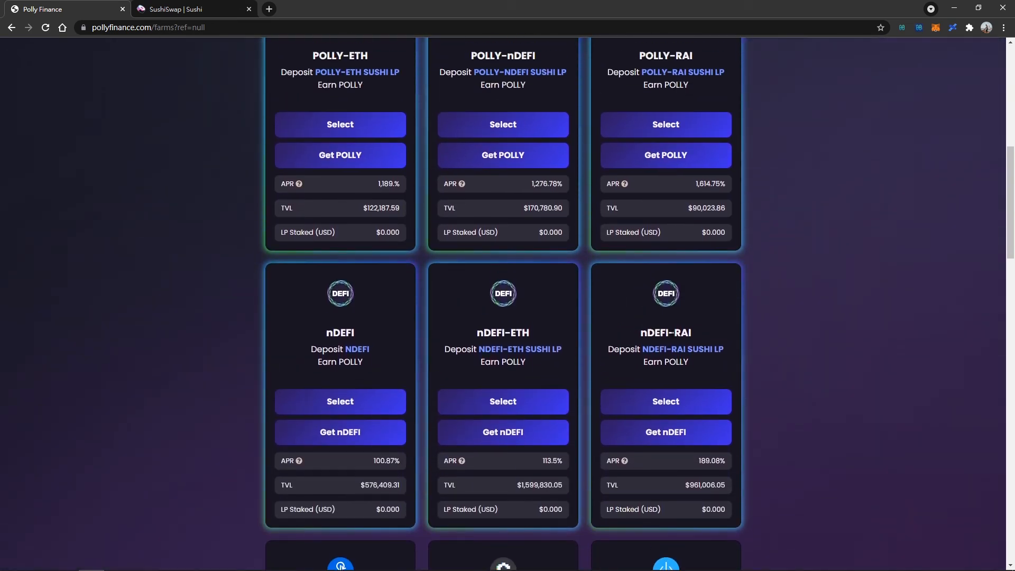
mouse_move(502, 400)
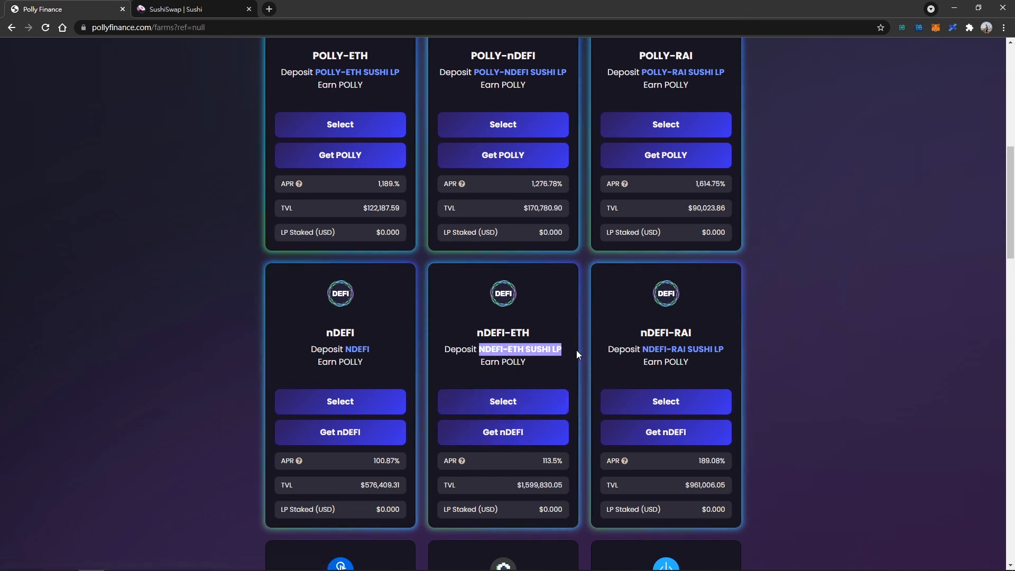
scroll("down", 3)
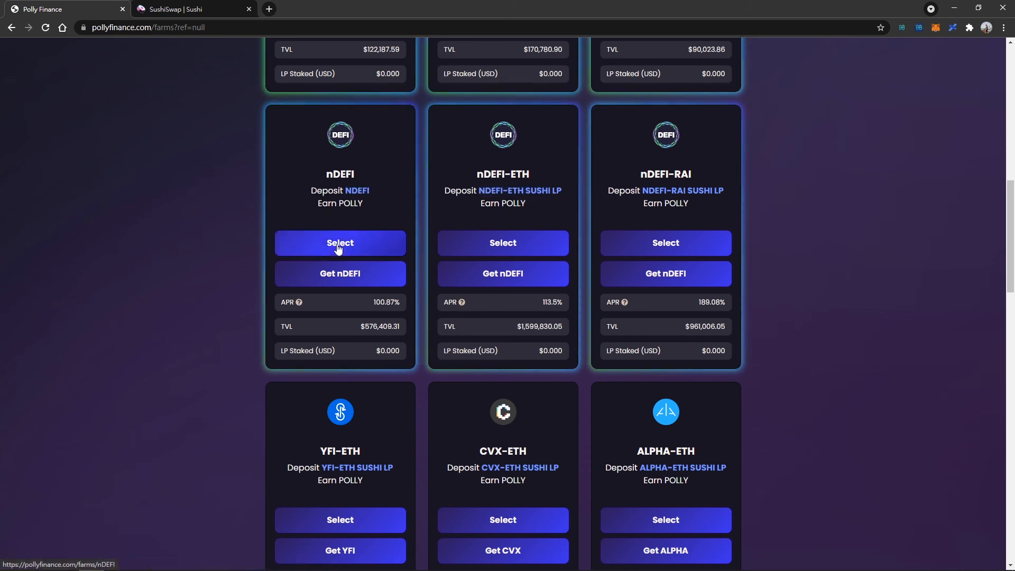
Step: Select the nDEFI farm, approve spending, and deposit 36 nDEFI confirmed in MetaMask
left_click(340, 243)
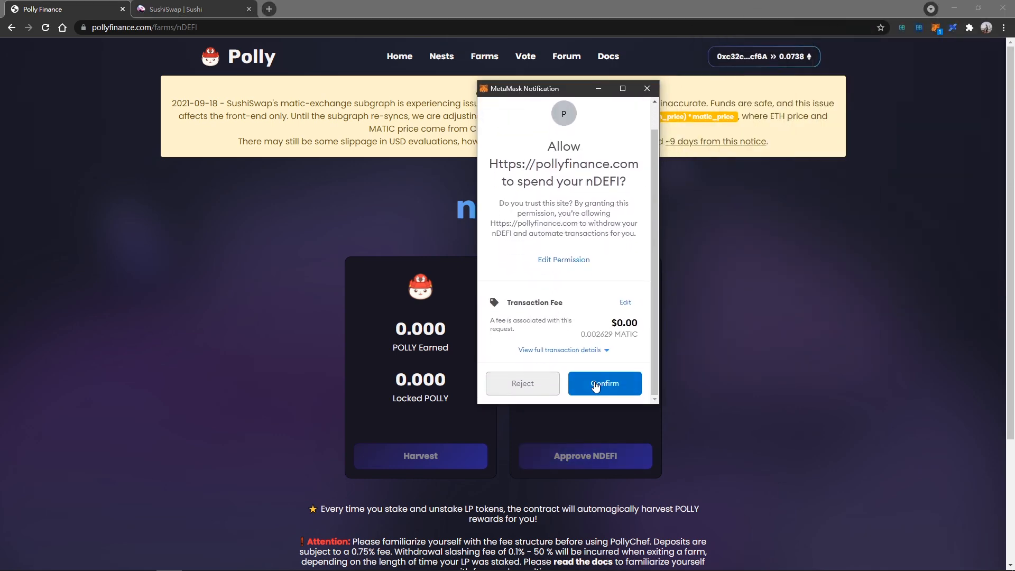
left_click(604, 383)
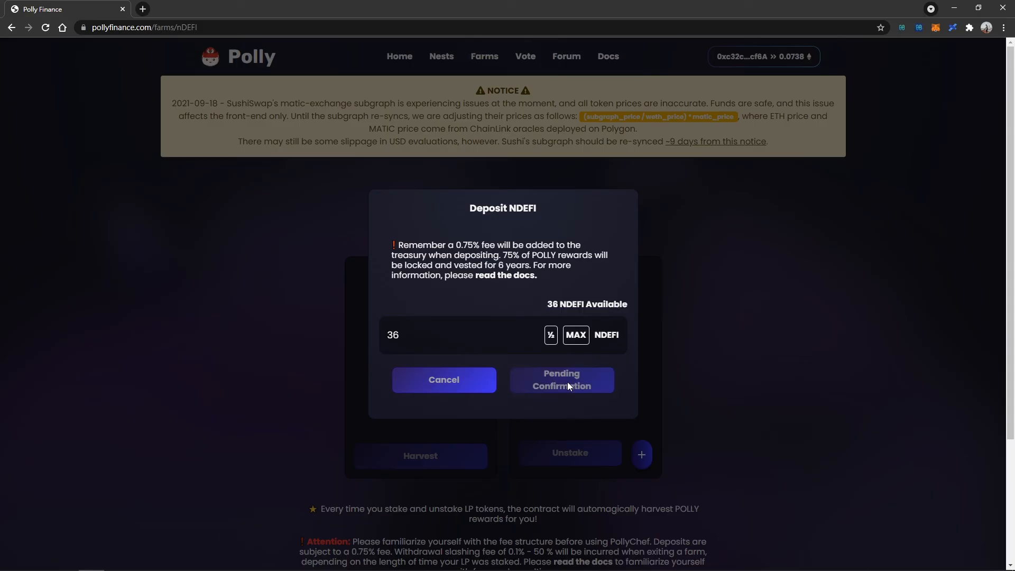
left_click(560, 379)
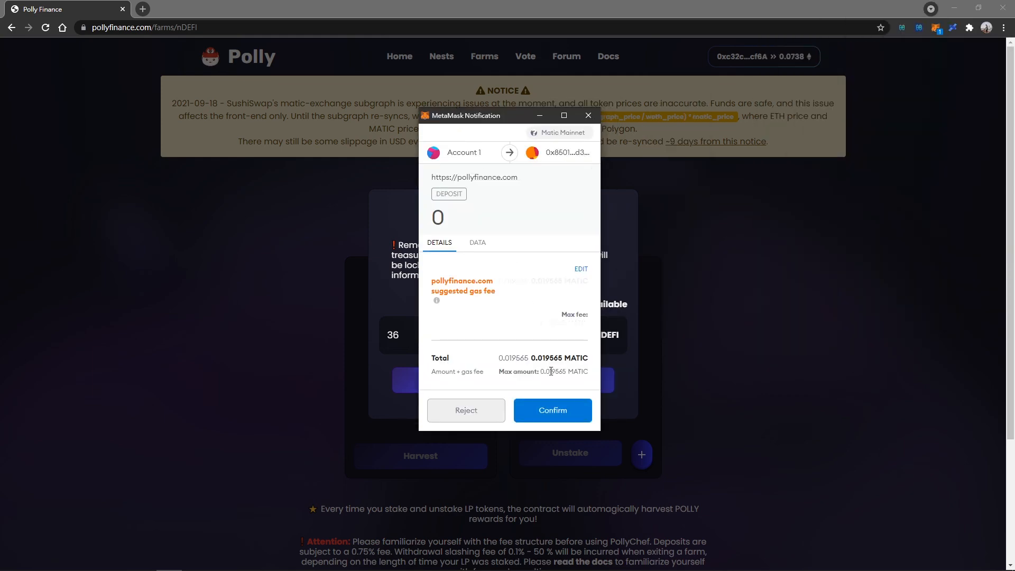
left_click(551, 410)
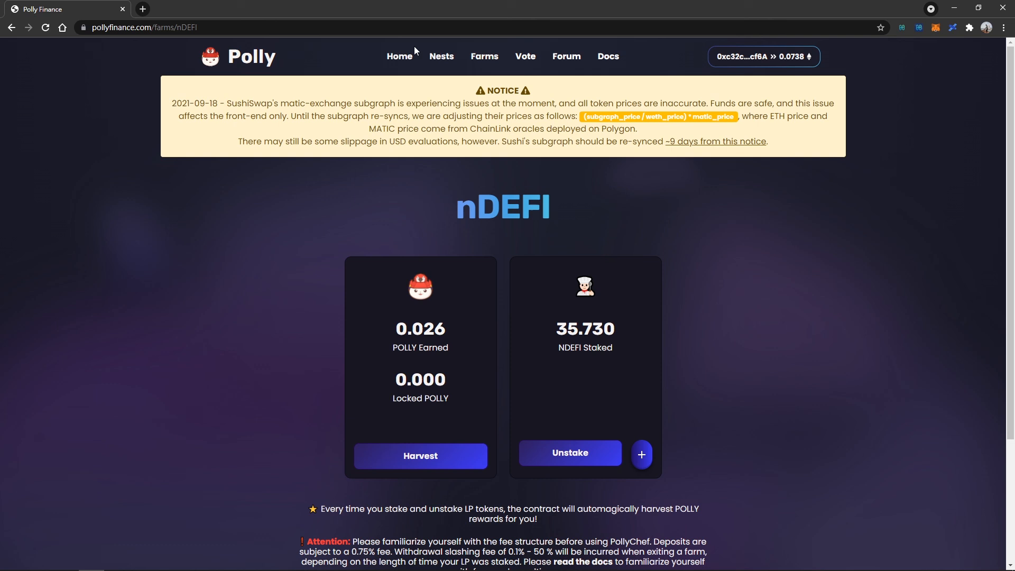
Step: Check the 35.730 nDEFI Staked figure with POLLY accruing
double_click(584, 329)
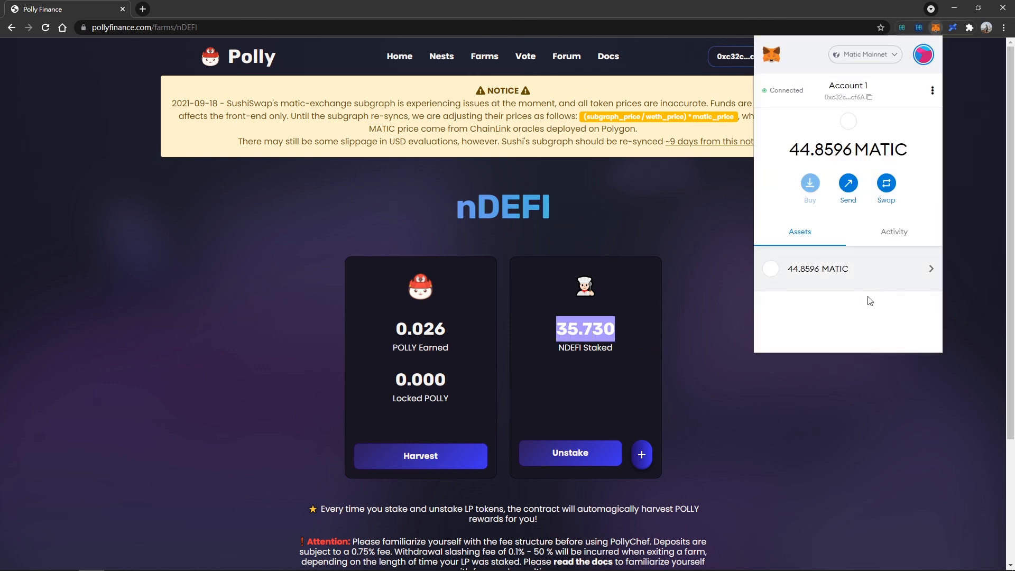
scroll("down", 3)
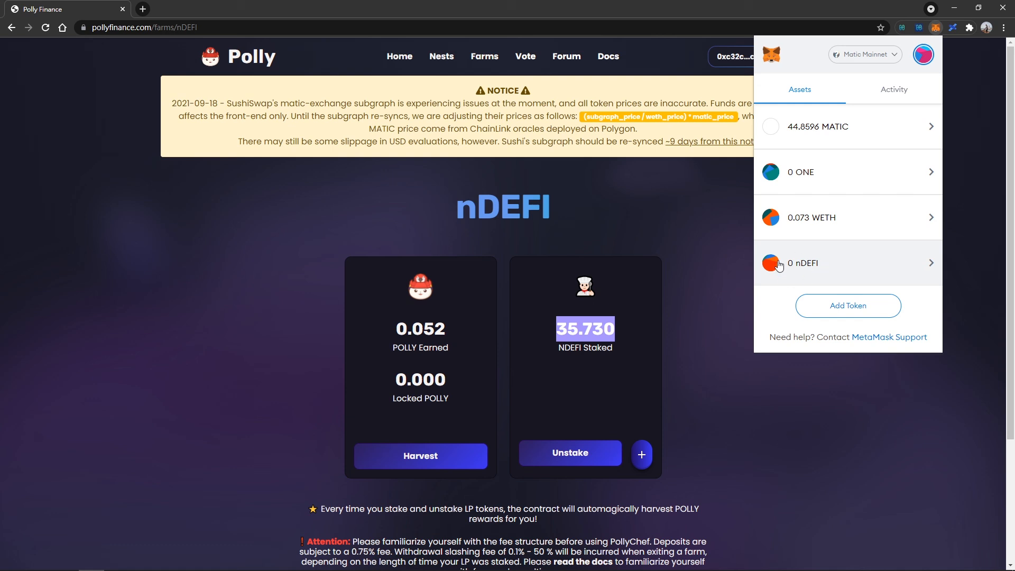